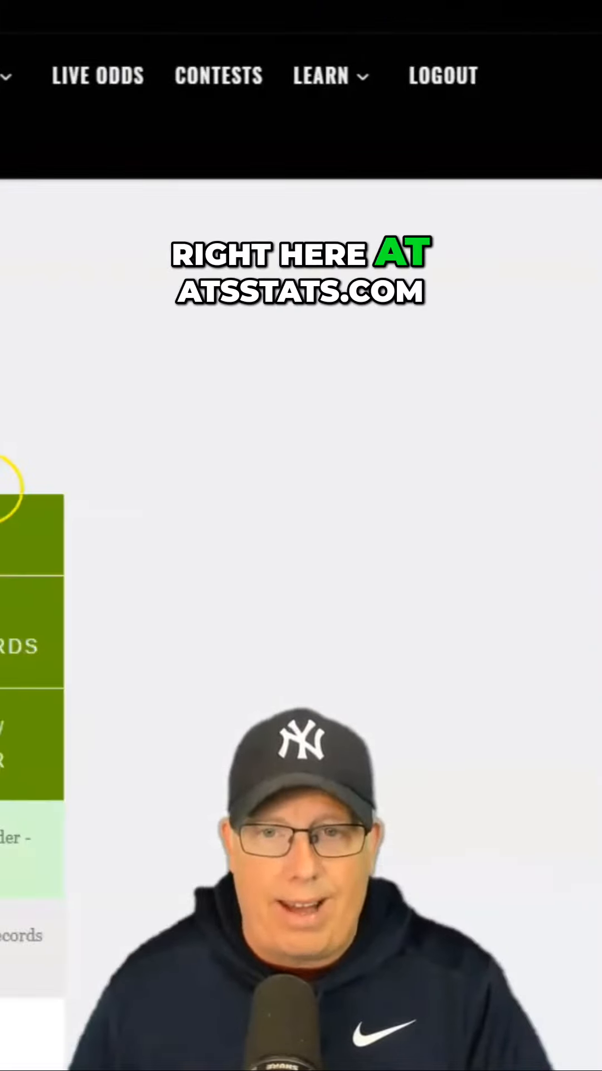
{"action": "scroll", "scroll_direction": "down", "scroll_amount": 3}
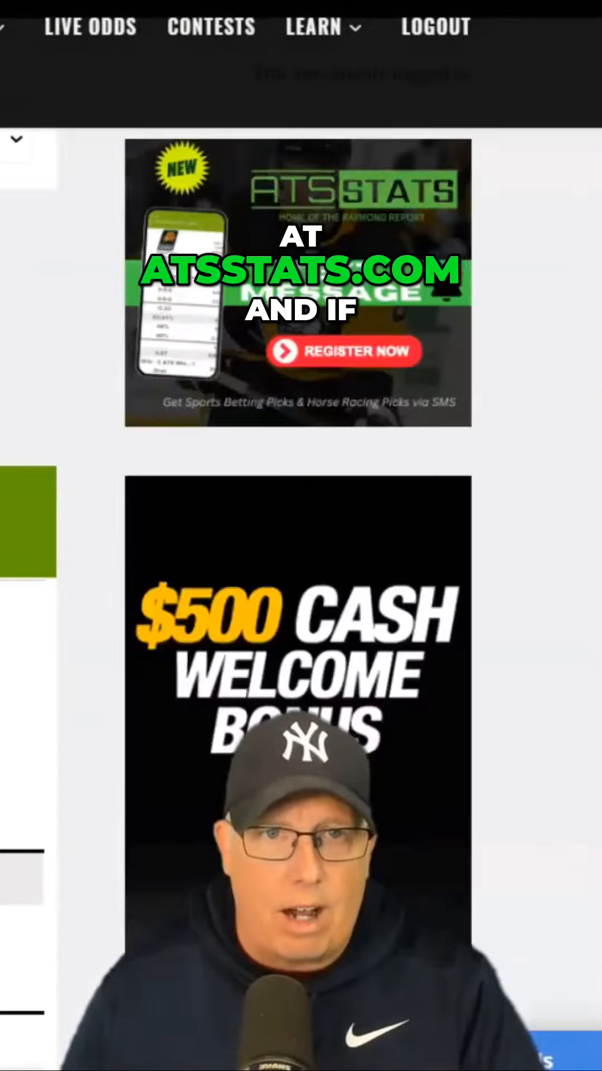
{"action": "scroll", "scroll_direction": "up", "scroll_amount": 3}
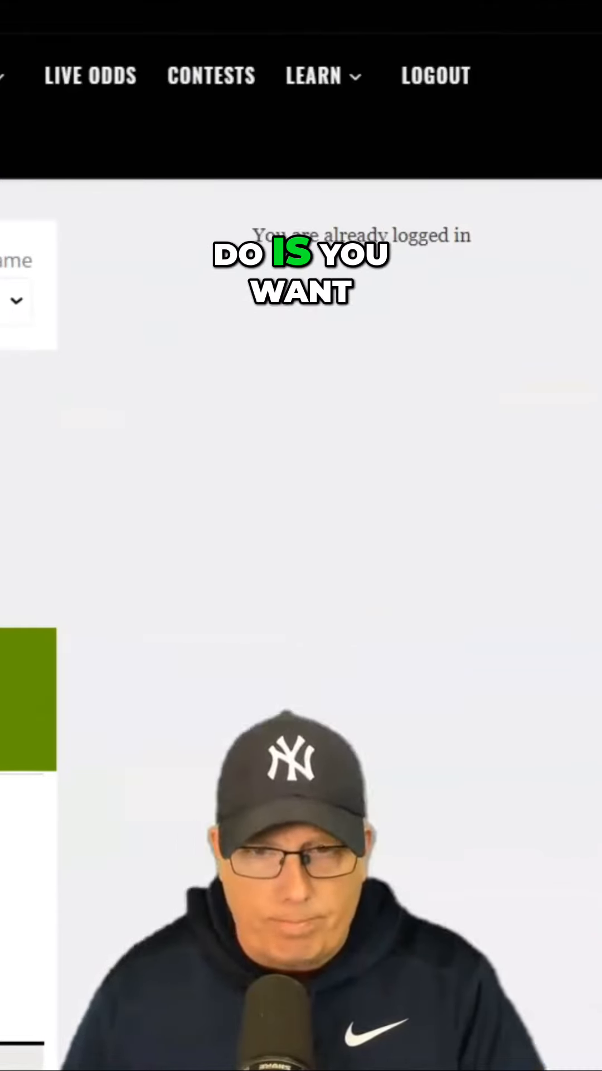
{"action": "scroll", "scroll_direction": "down", "scroll_amount": 3}
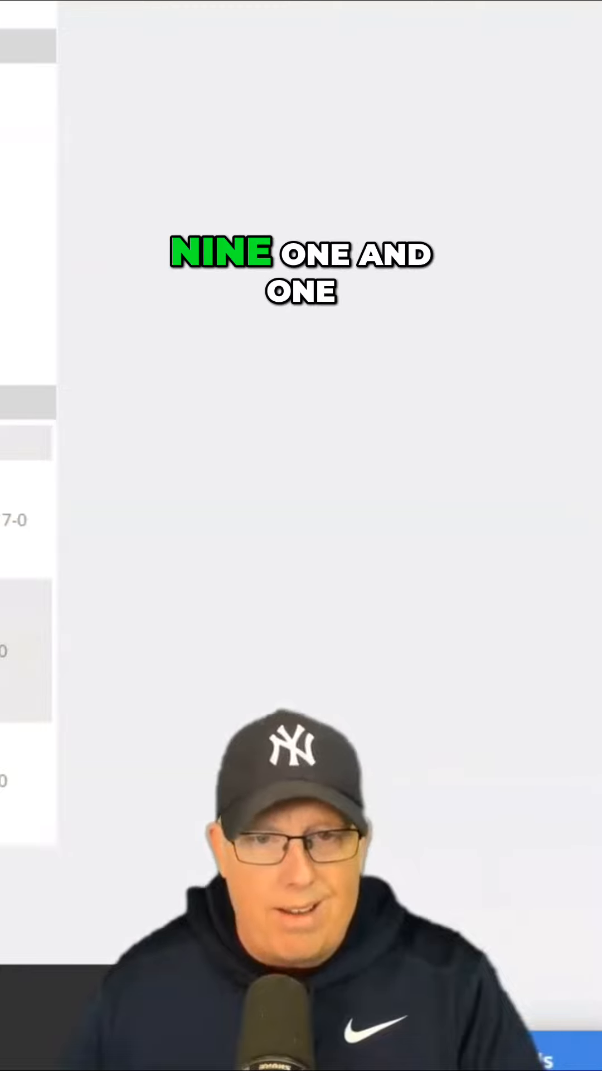
{"action": "scroll", "scroll_direction": "up", "scroll_amount": 3}
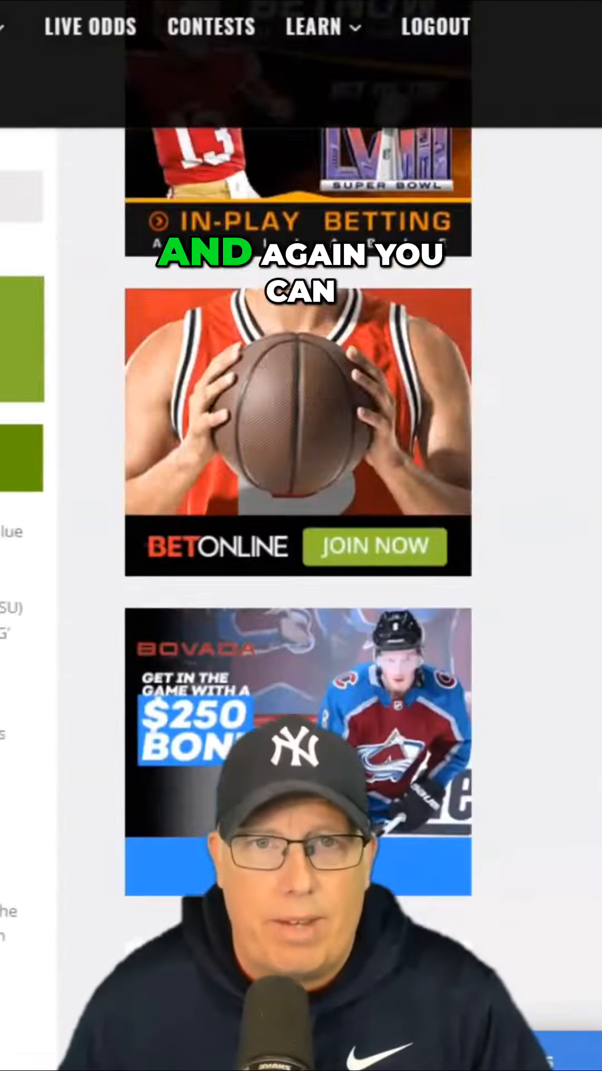